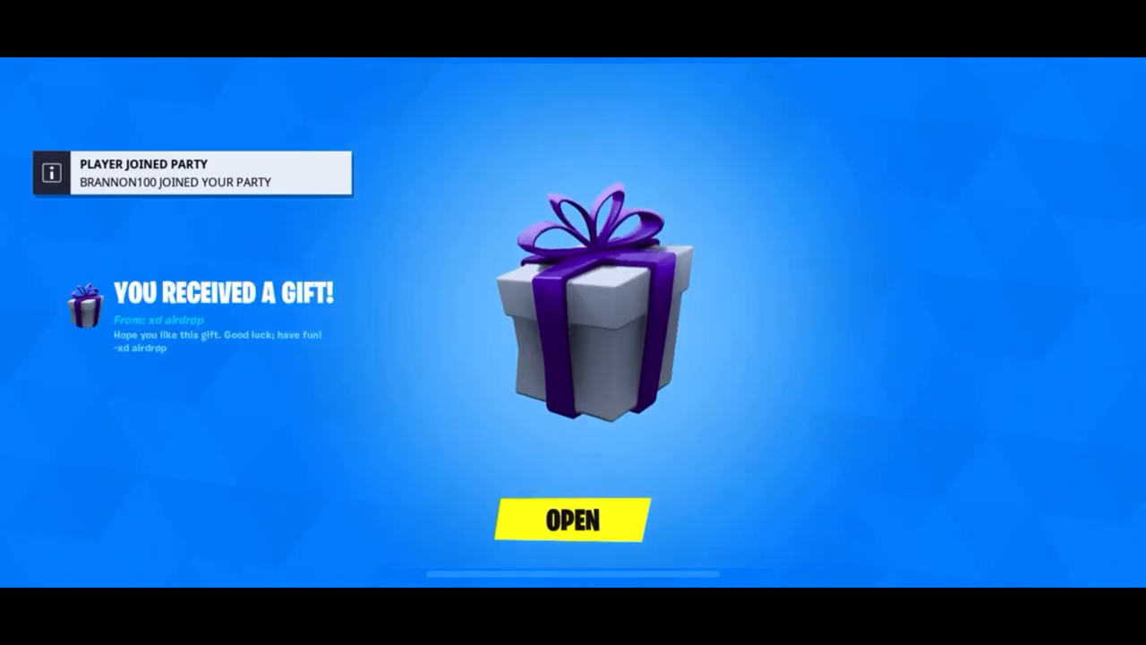
Open the received gift, view the Double Agent Wildcard outfit and return to the lobby.
left_click(566, 519)
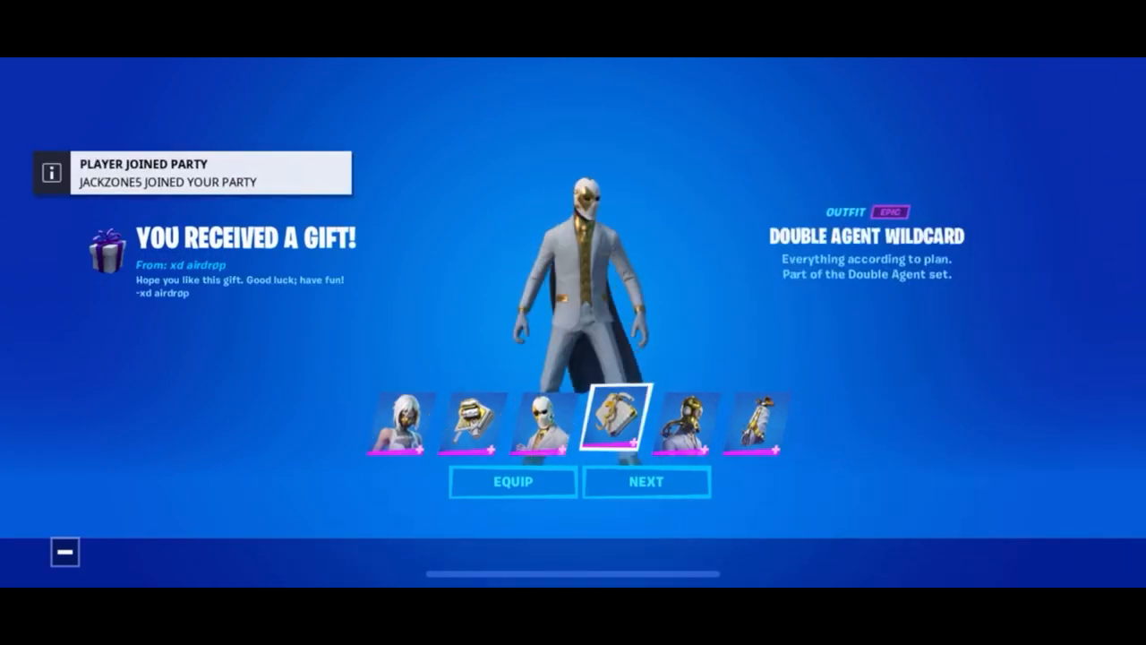
left_click(646, 484)
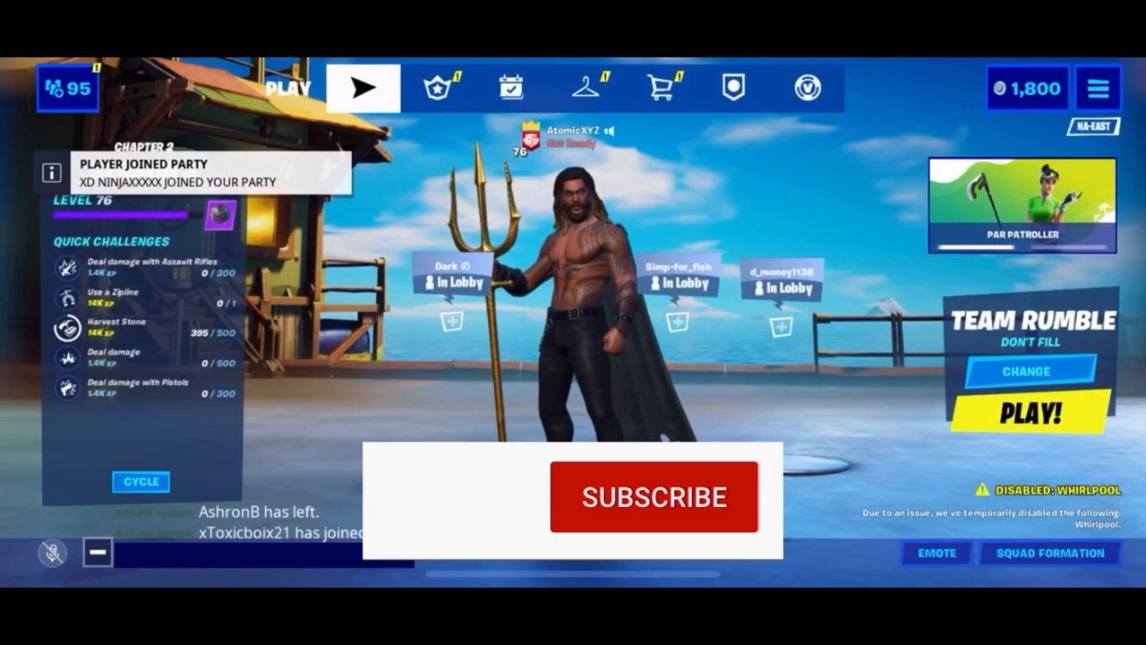
left_click(653, 495)
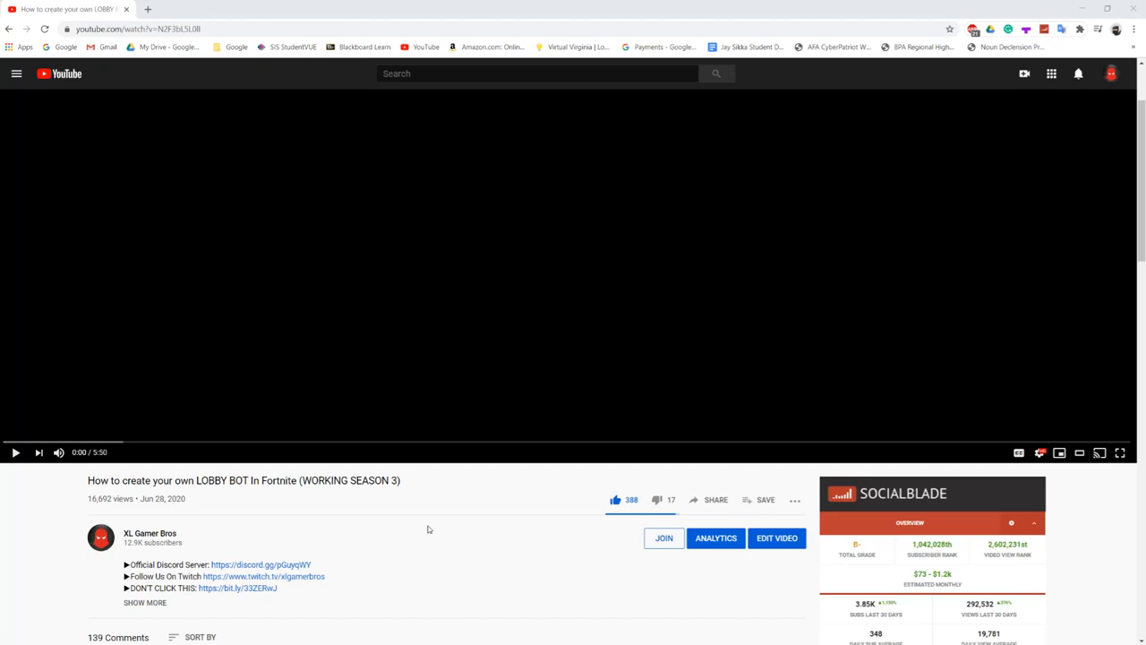
mouse_move(476, 530)
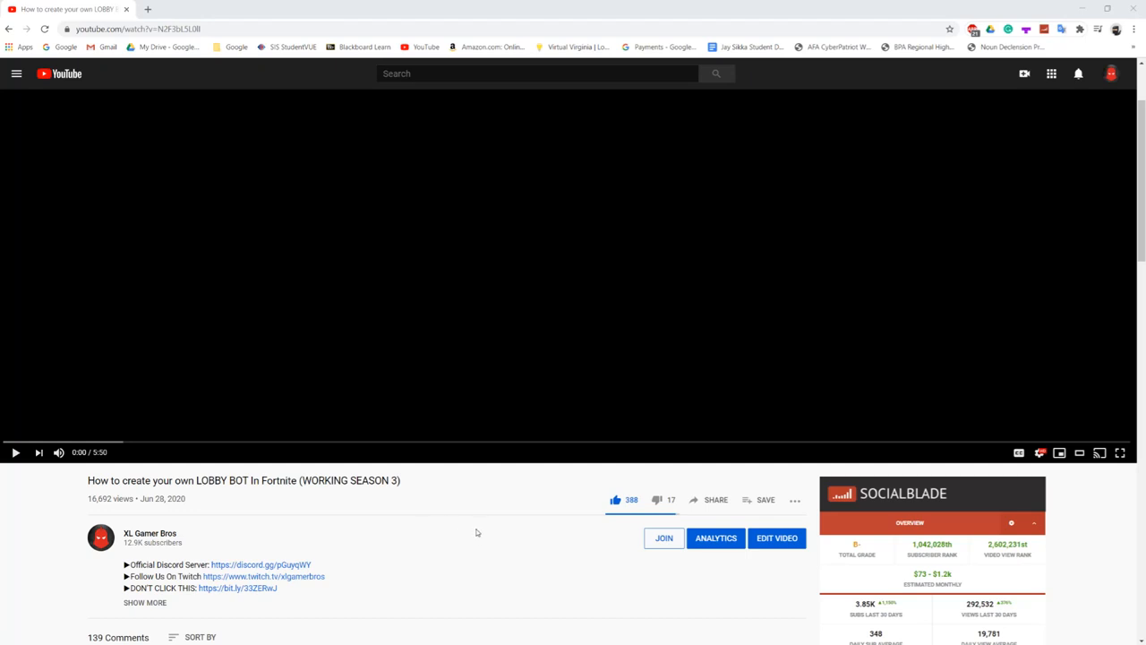
mouse_move(483, 537)
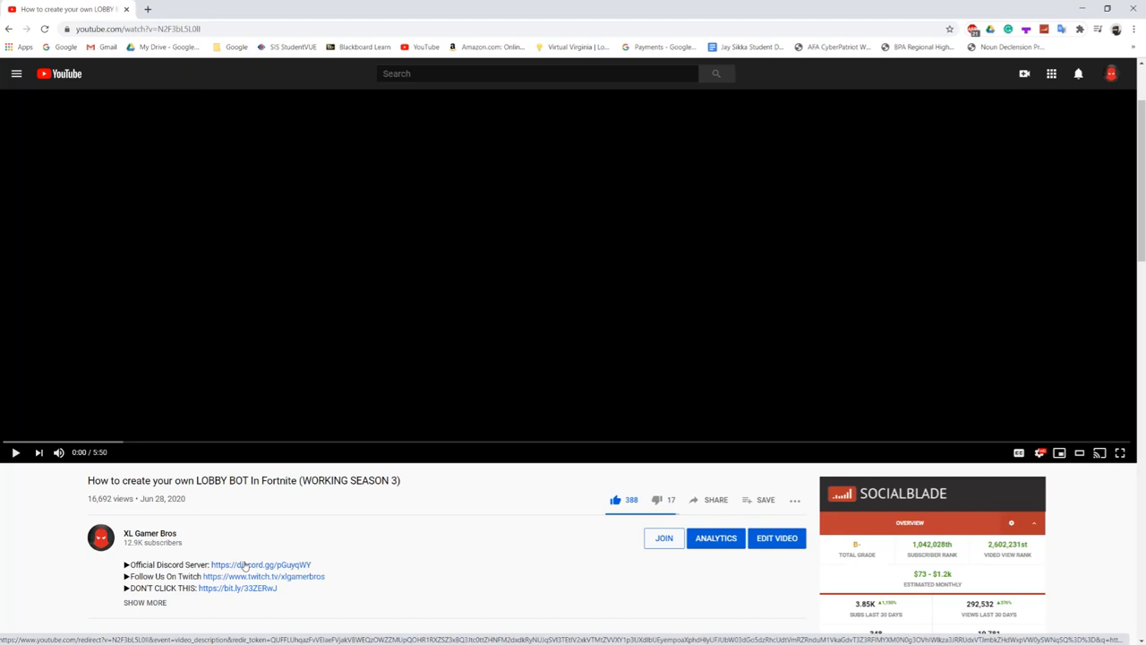
Follow the description's invite into the XL Gamer Bros Official server in Discord.
left_click(260, 566)
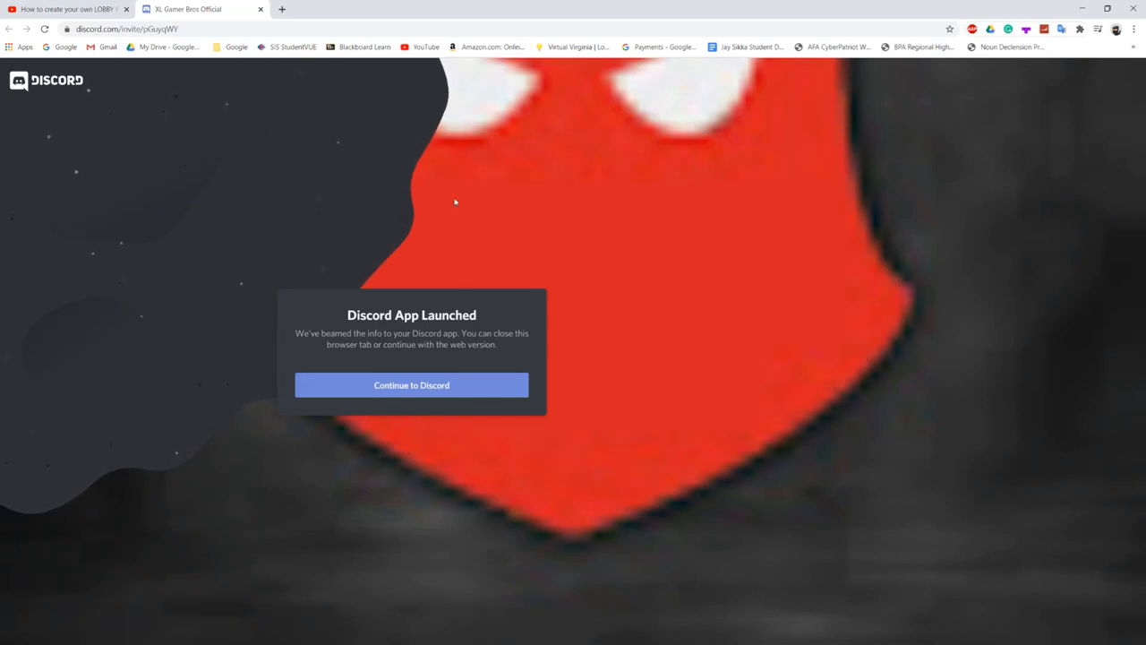
left_click(412, 383)
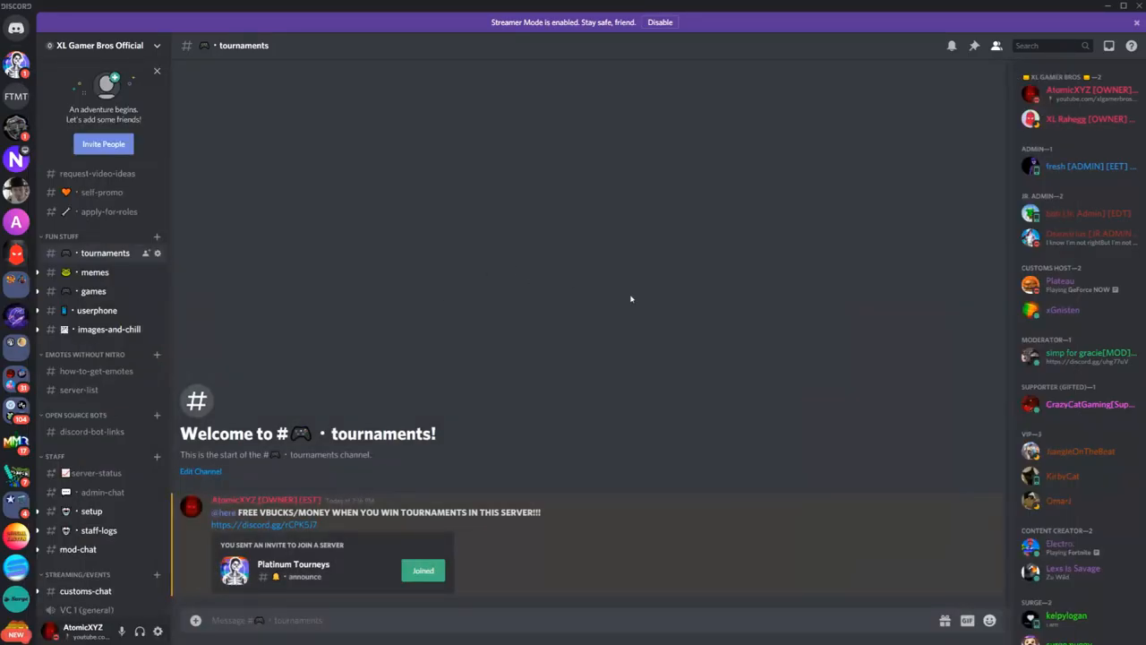
scroll("down", 3)
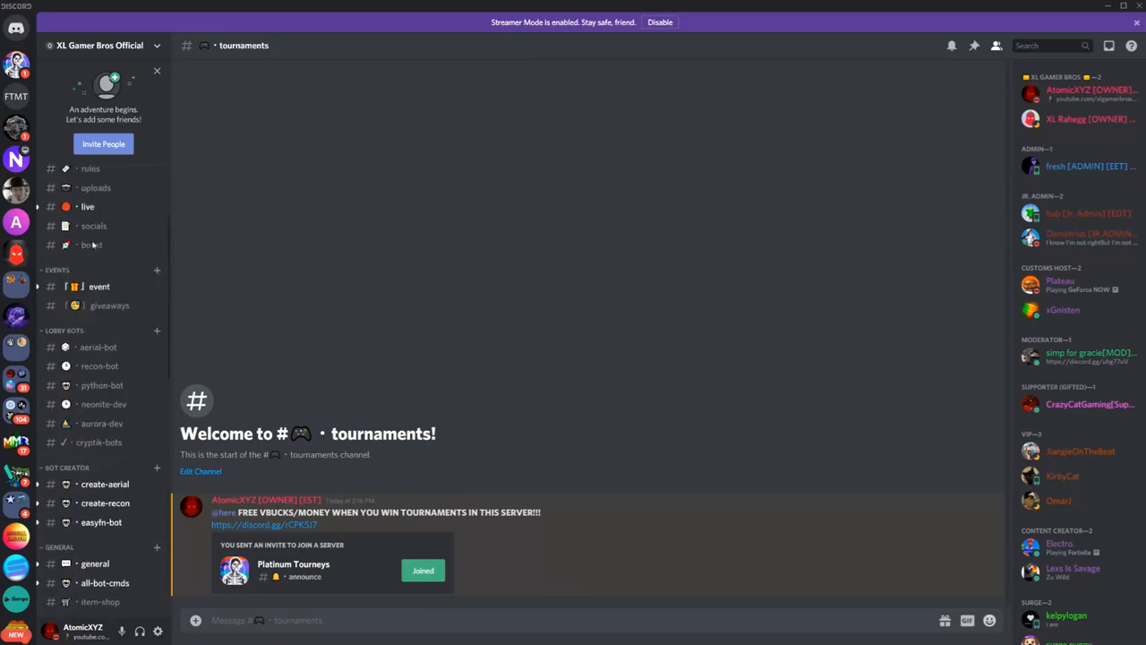
Browse the announcements channel, then return to tournaments with the Platinum Tourneys invite.
left_click(105, 258)
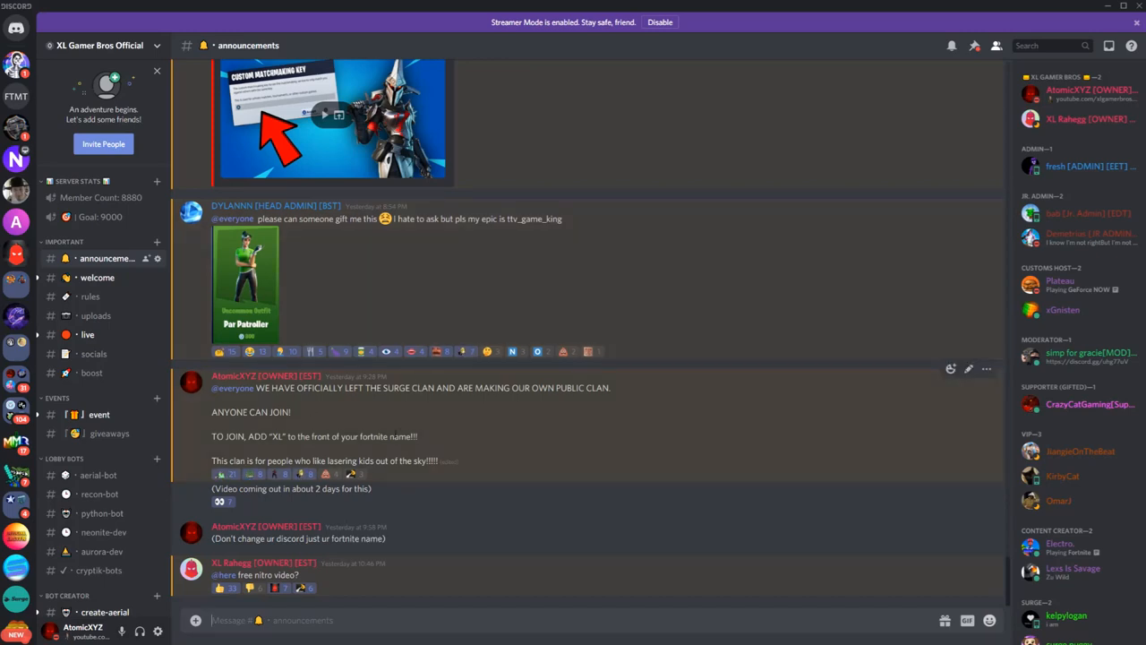
scroll("down", 3)
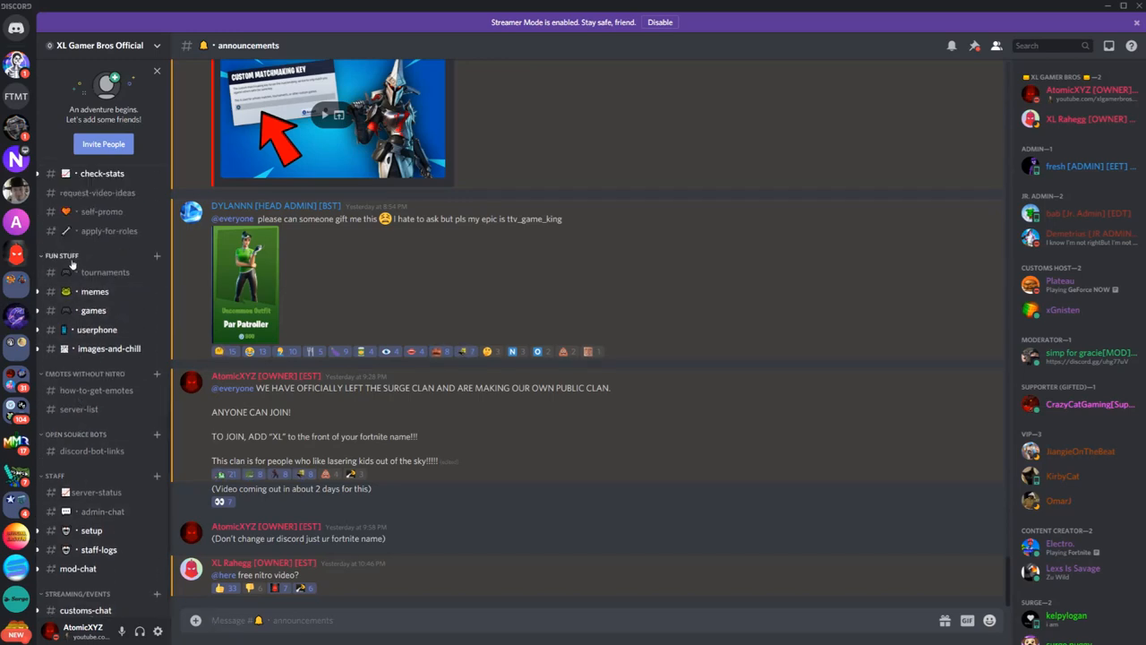
left_click(106, 273)
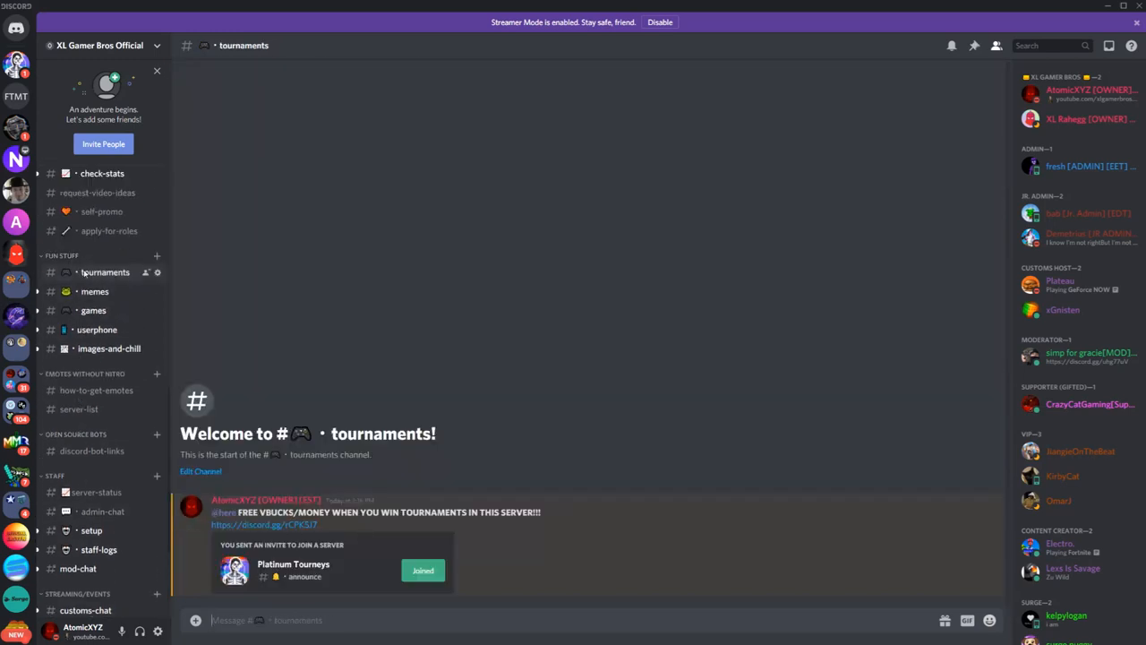
mouse_move(372, 473)
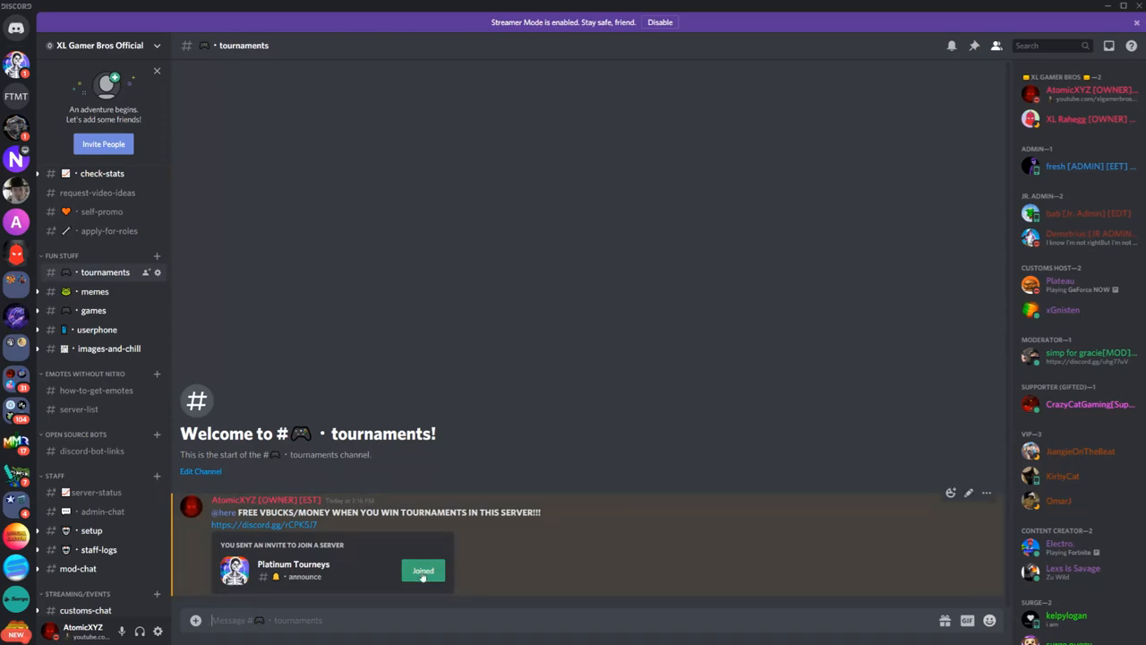
Join Platinum Tourneys from the invite, glance at Direct Messages, and return to its announce channel.
left_click(423, 569)
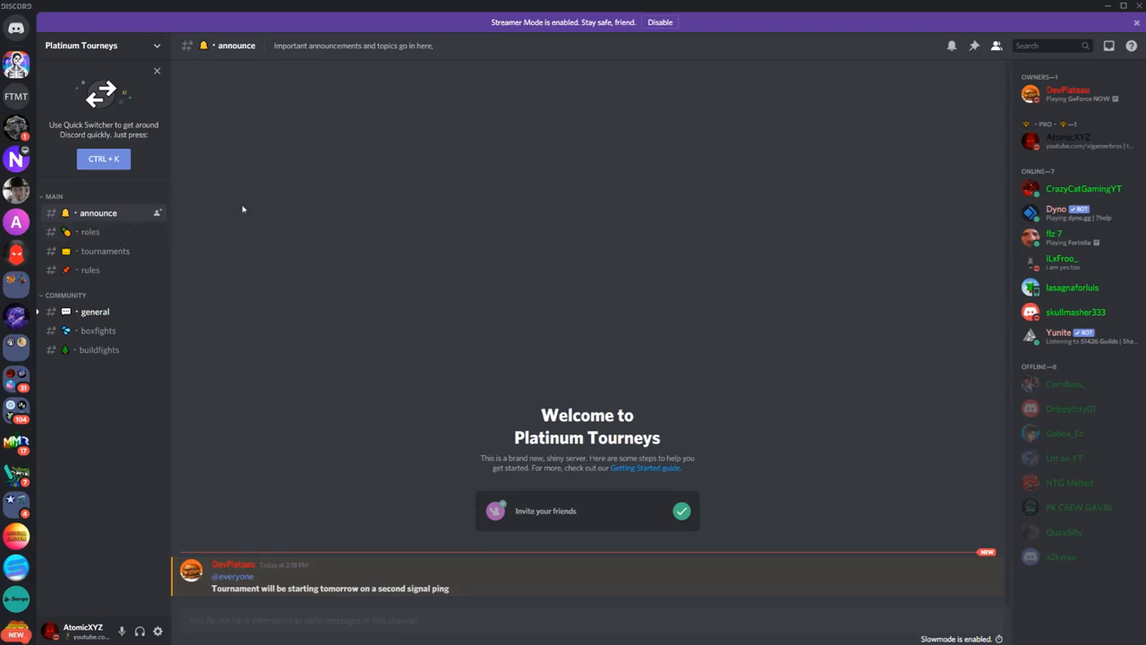
mouse_move(228, 240)
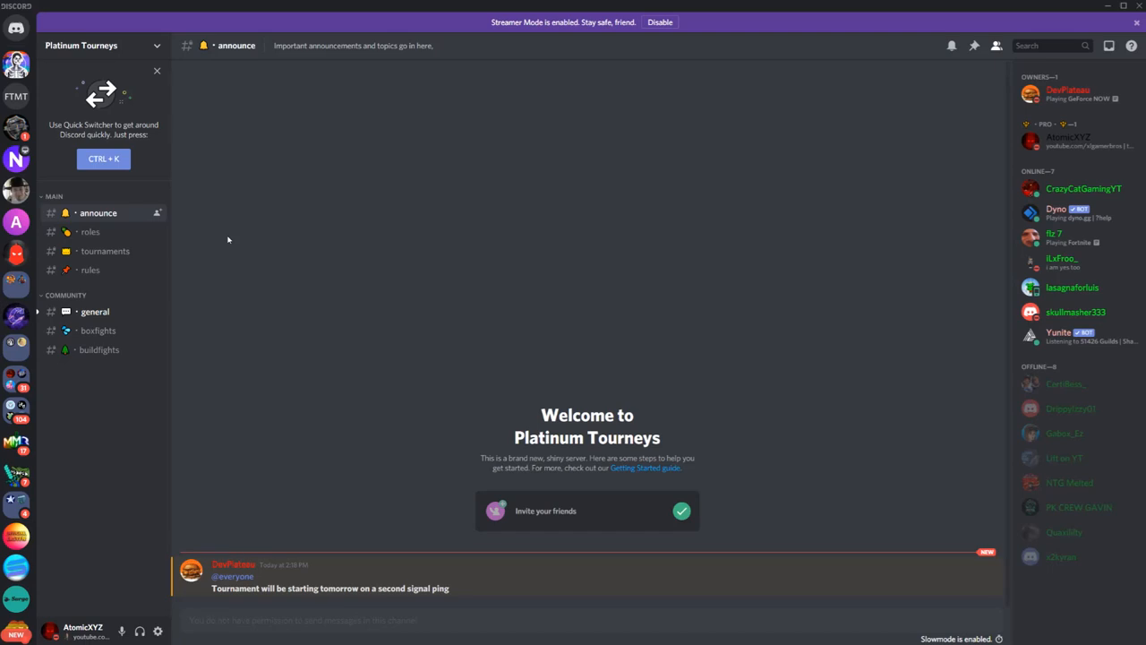
mouse_move(911, 473)
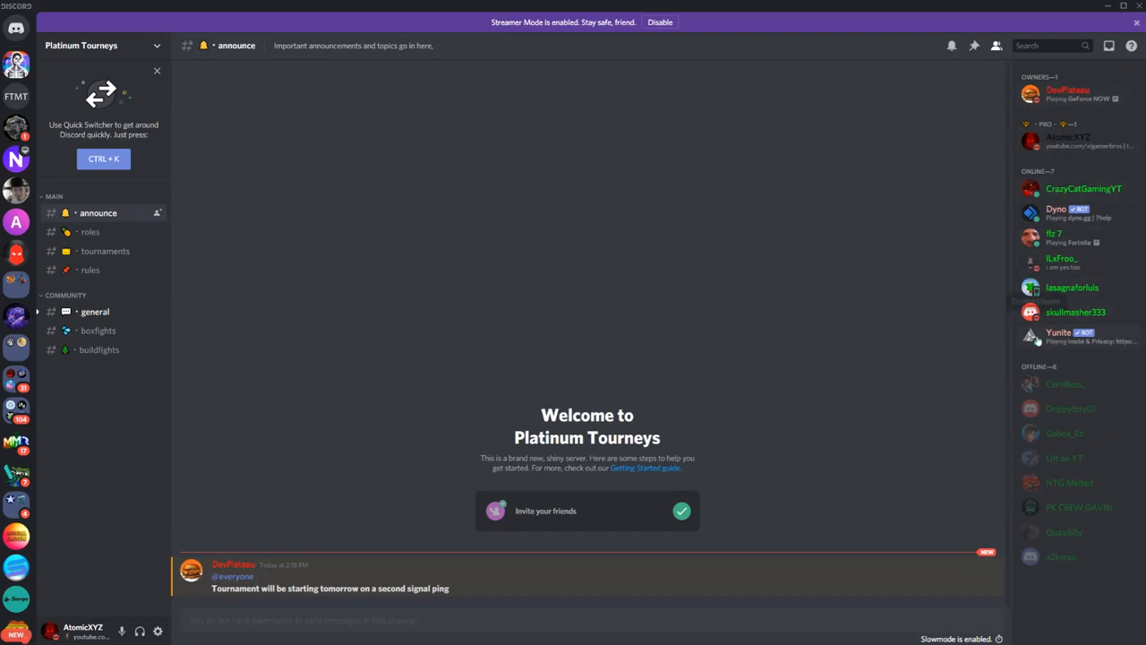
left_click(1063, 337)
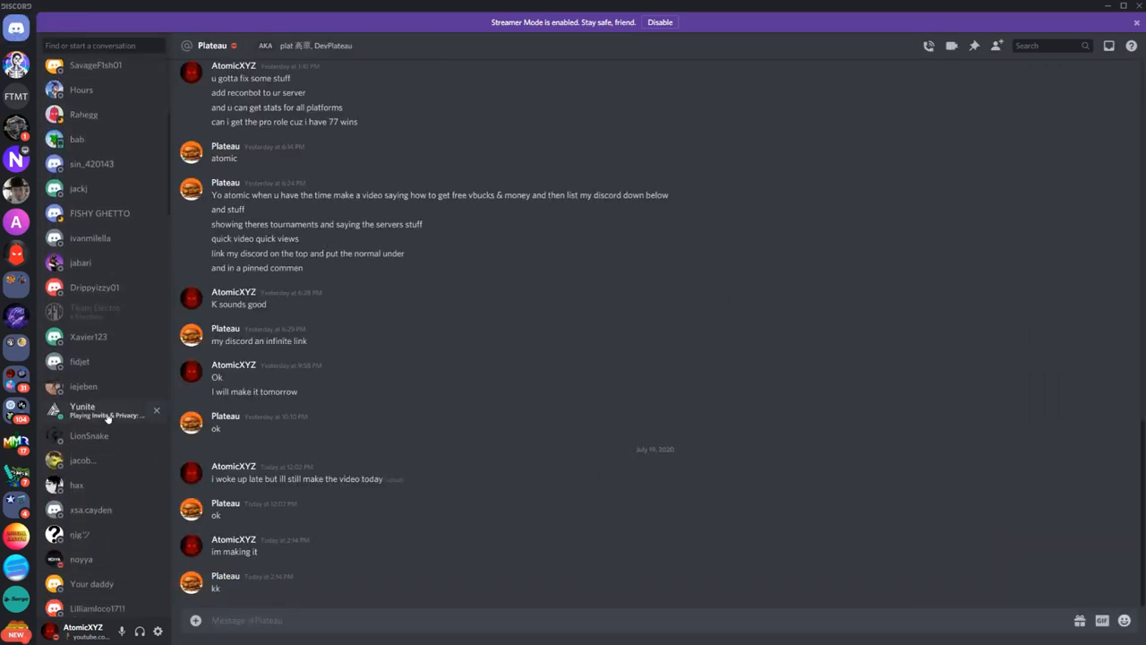
left_click(82, 410)
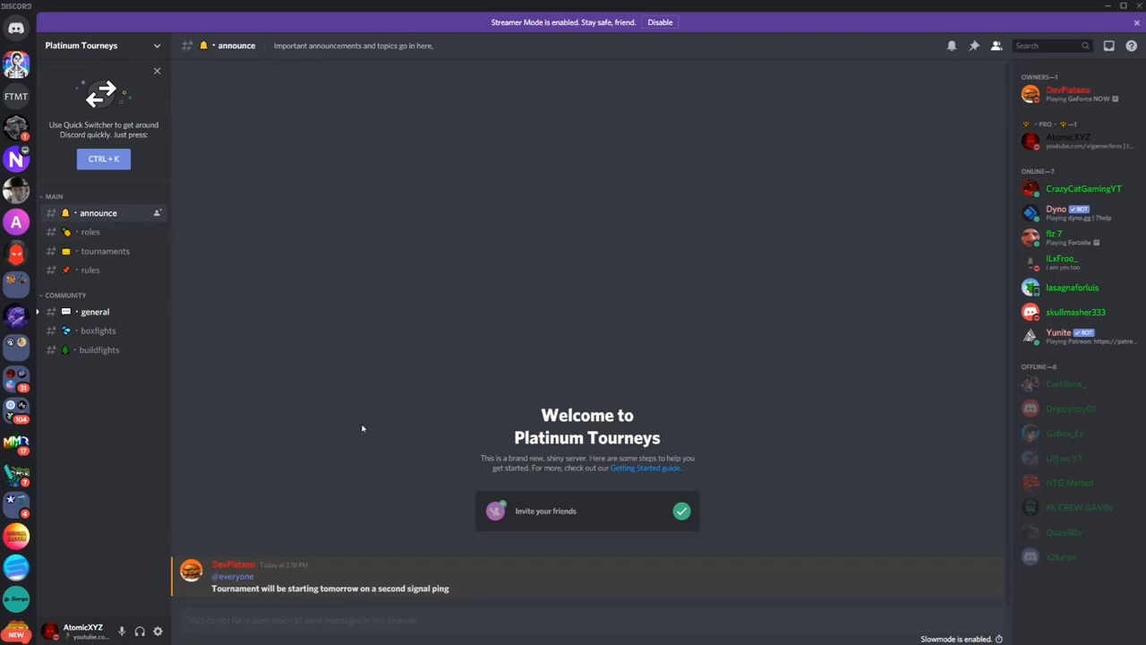
mouse_move(285, 421)
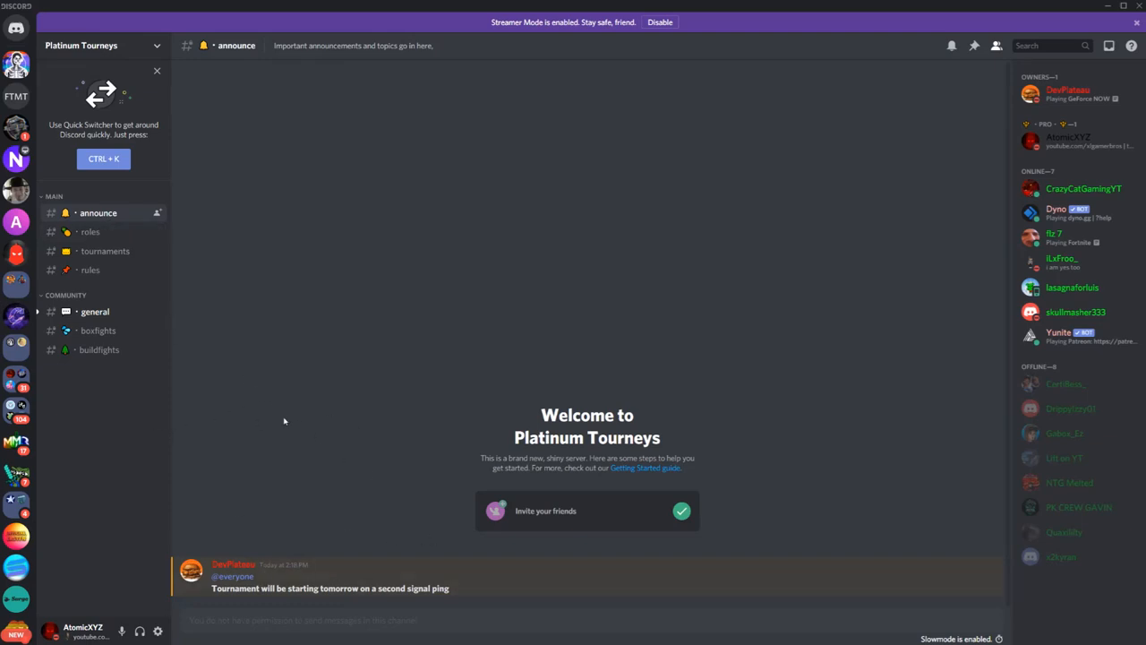
mouse_move(415, 607)
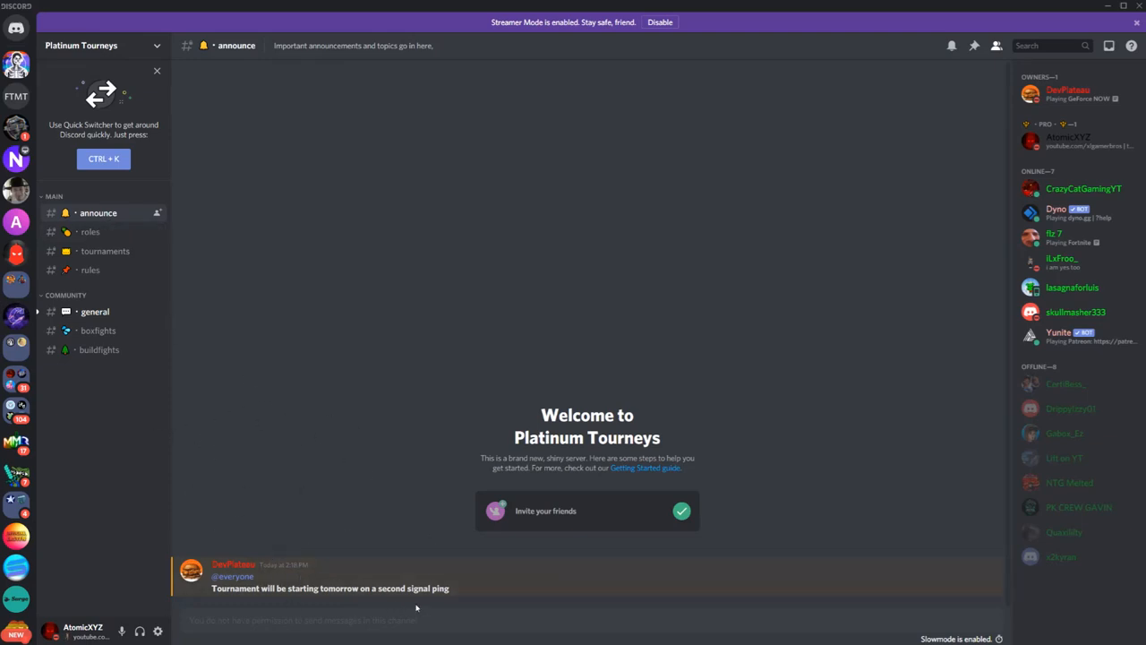
View the roles channel's rank rules, then the tournaments channel's upcoming prize pools.
left_click(89, 231)
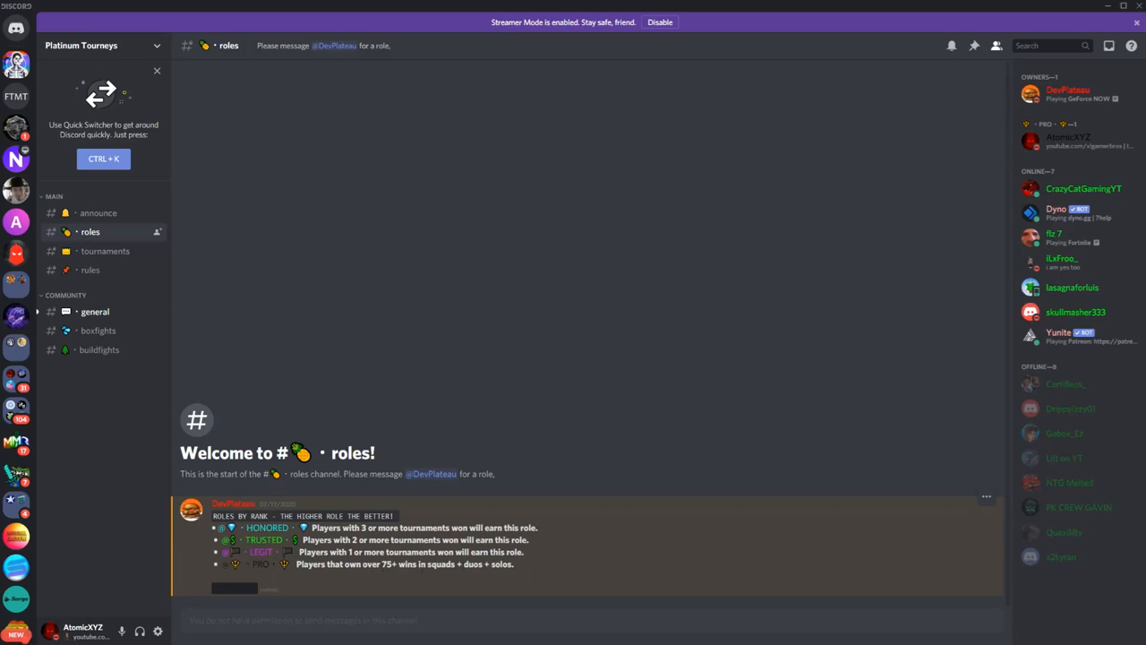
left_click(1074, 140)
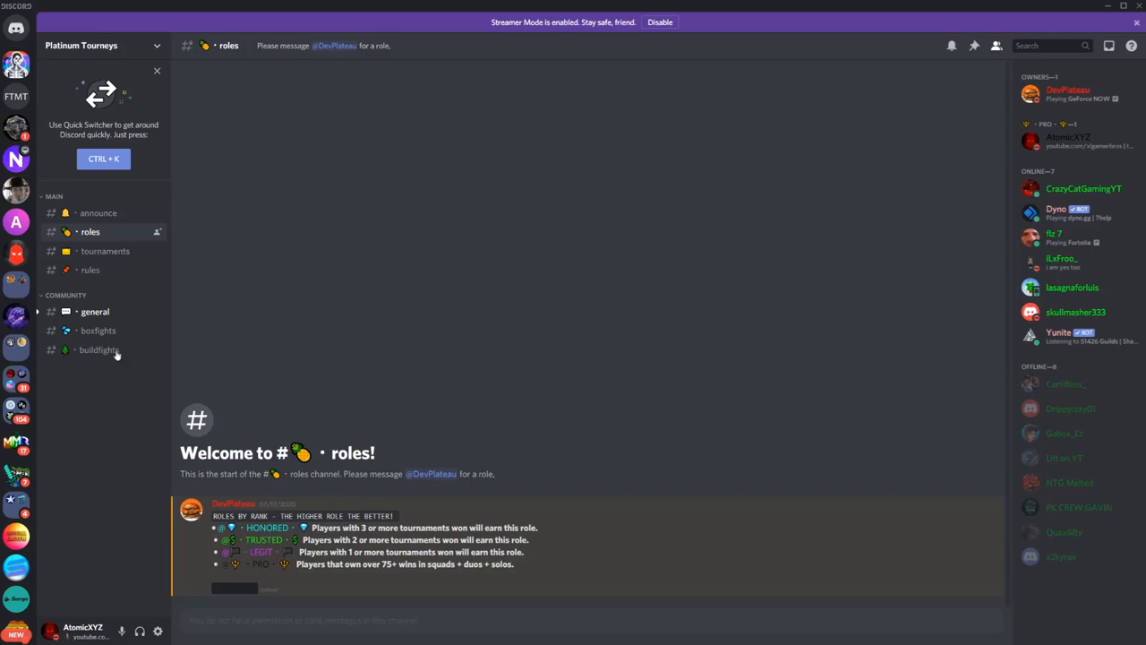
left_click(104, 250)
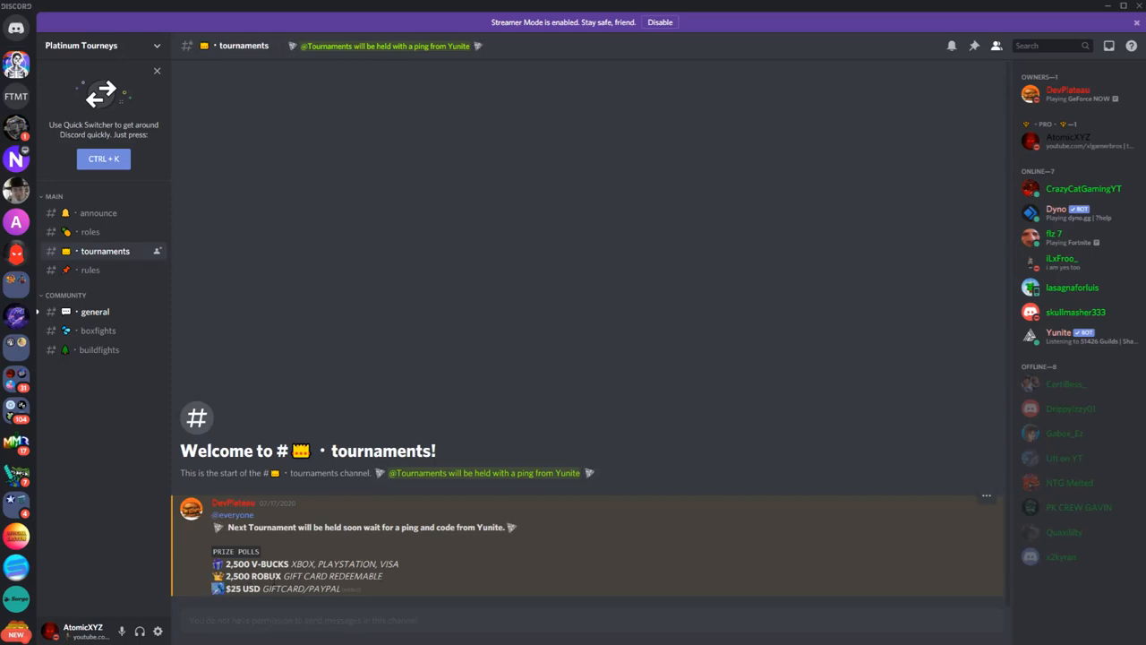
mouse_move(93, 311)
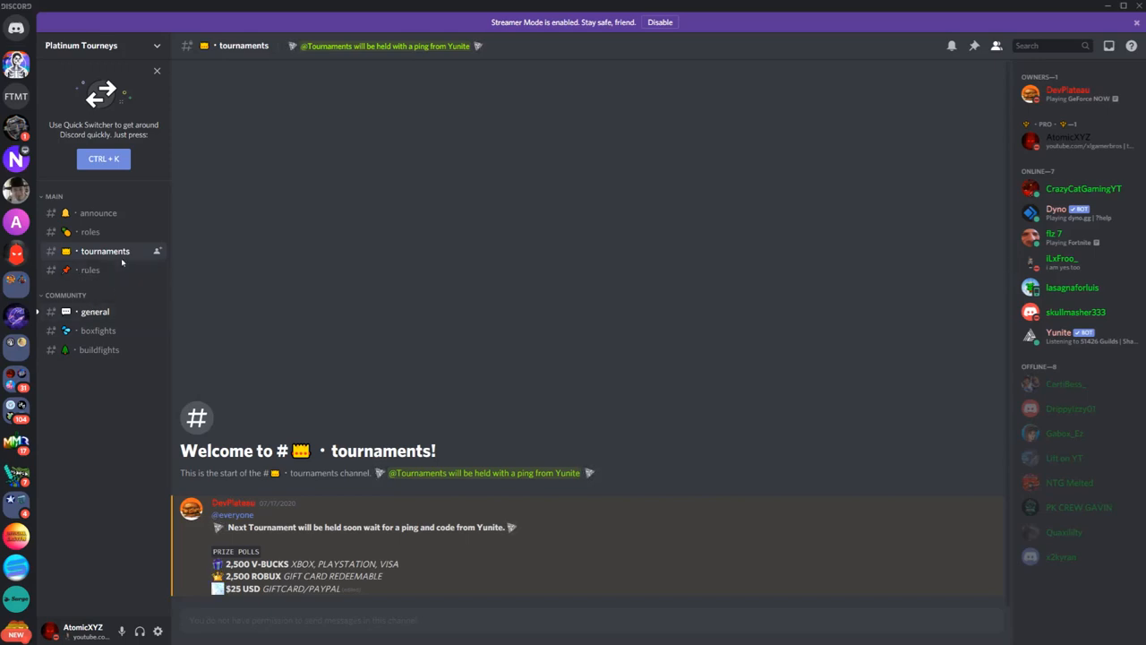
mouse_move(64, 329)
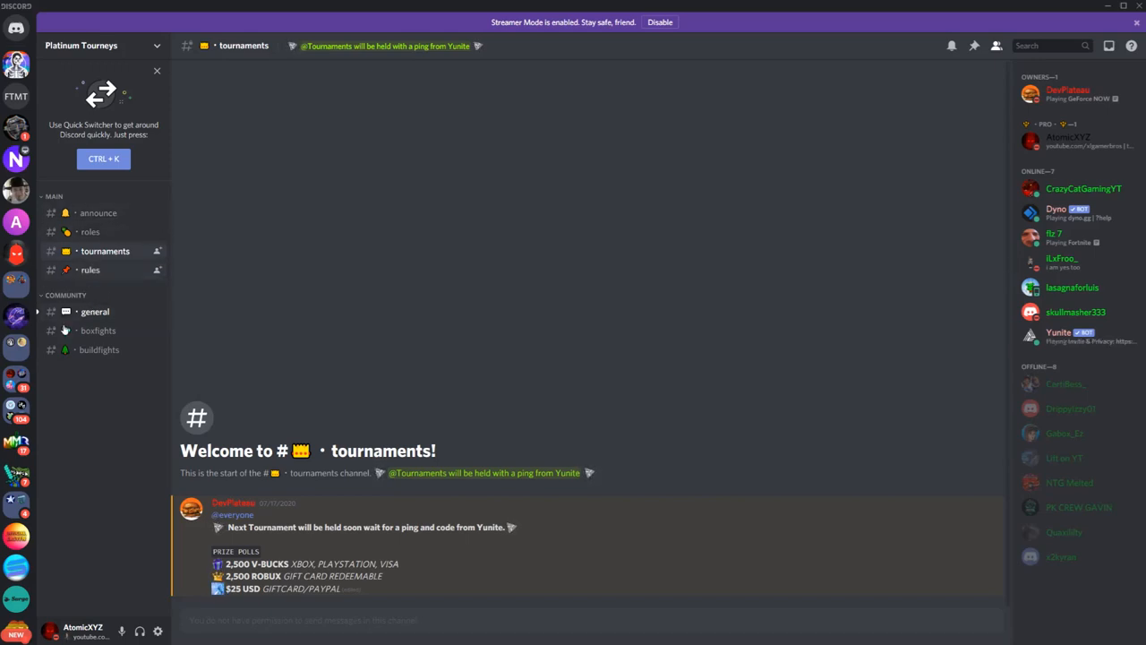
mouse_move(148, 505)
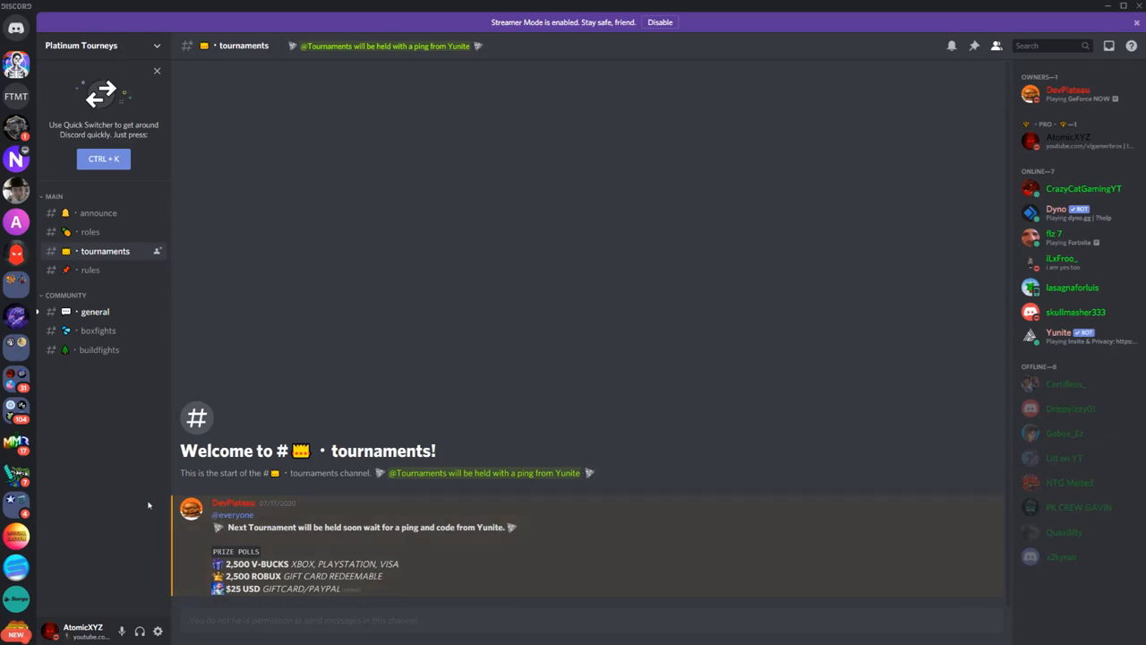
Look through the rules, general and boxfights channels.
left_click(89, 269)
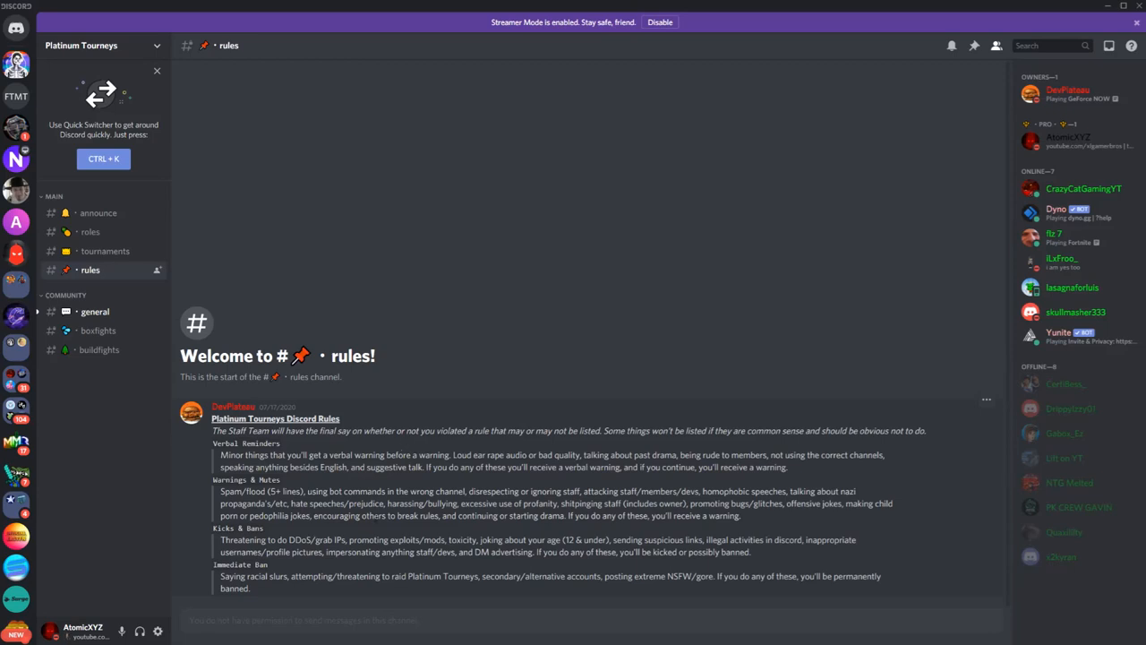
mouse_move(38, 408)
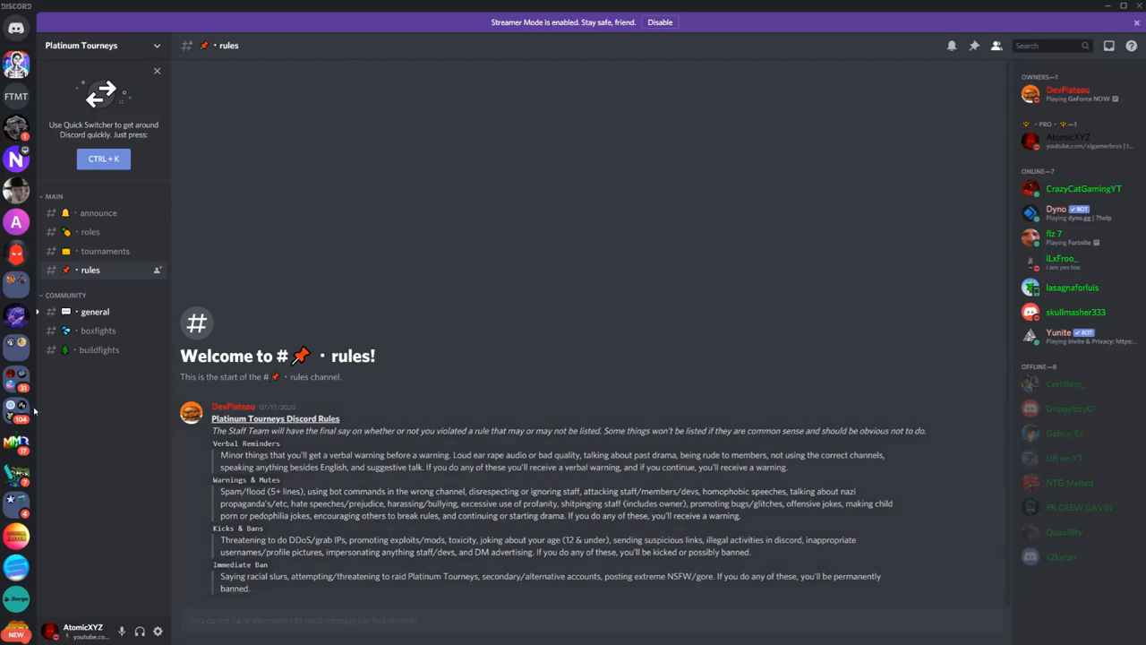
mouse_move(100, 312)
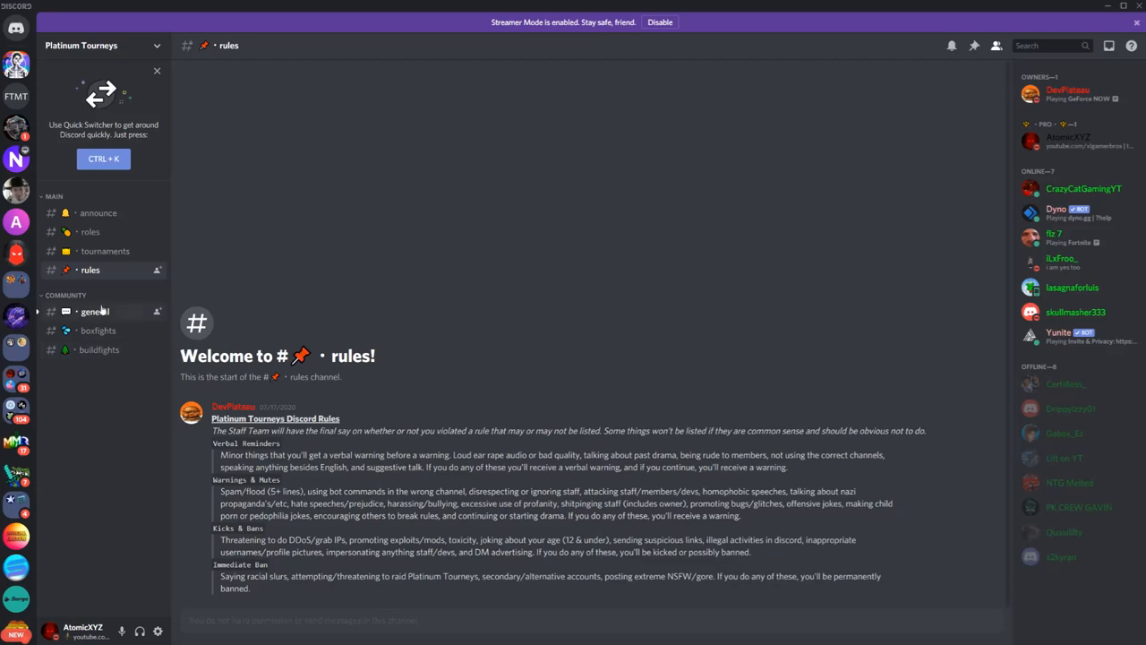
left_click(95, 312)
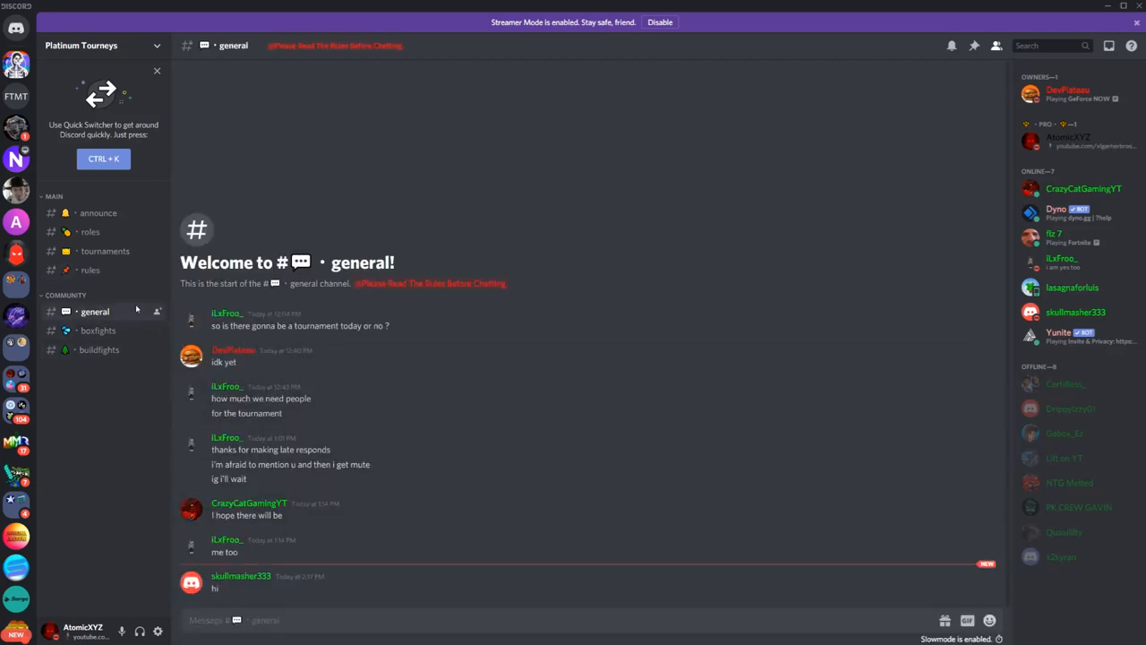
left_click(96, 330)
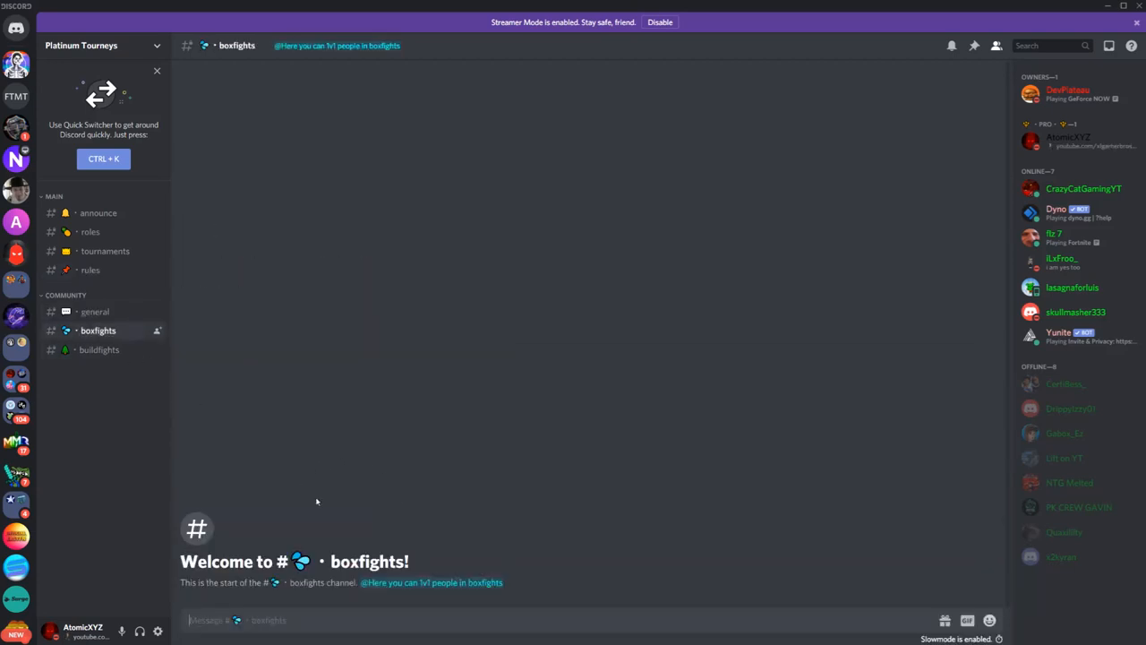
mouse_move(82, 349)
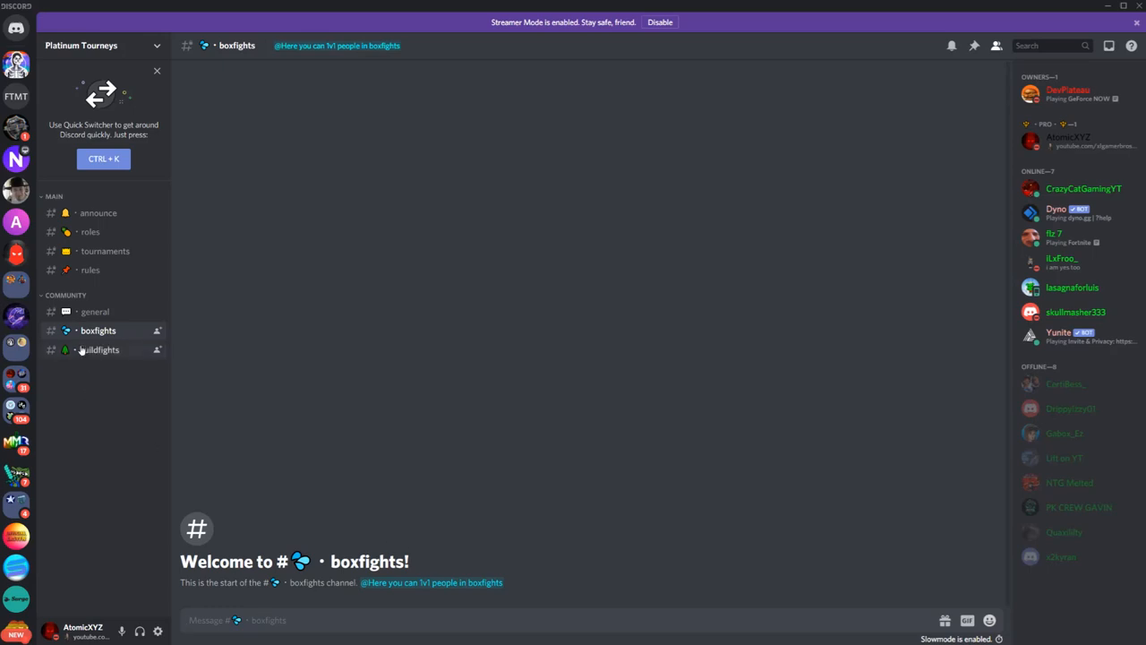
Check the buildfights channel and return to the general chat conversation.
left_click(100, 349)
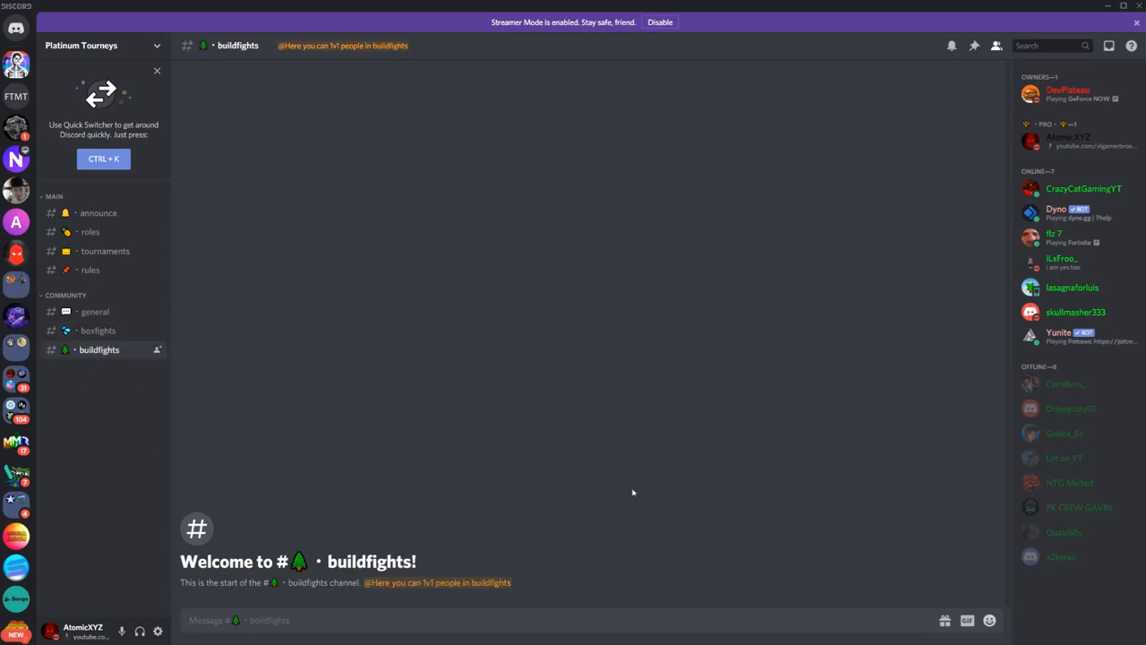
mouse_move(896, 265)
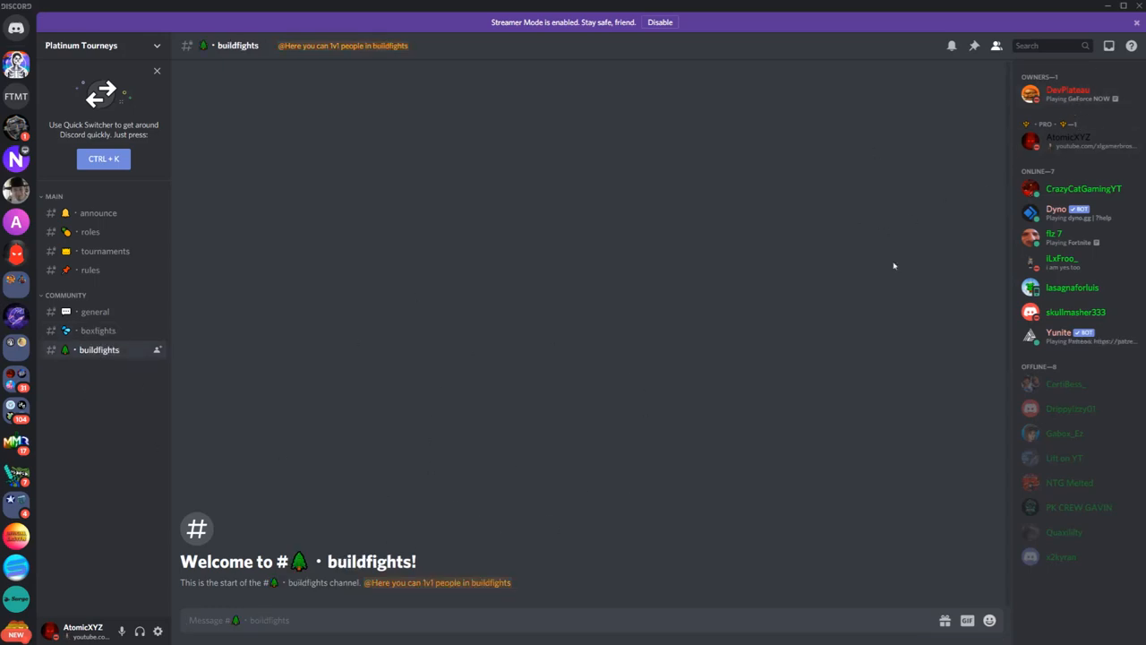
mouse_move(95, 312)
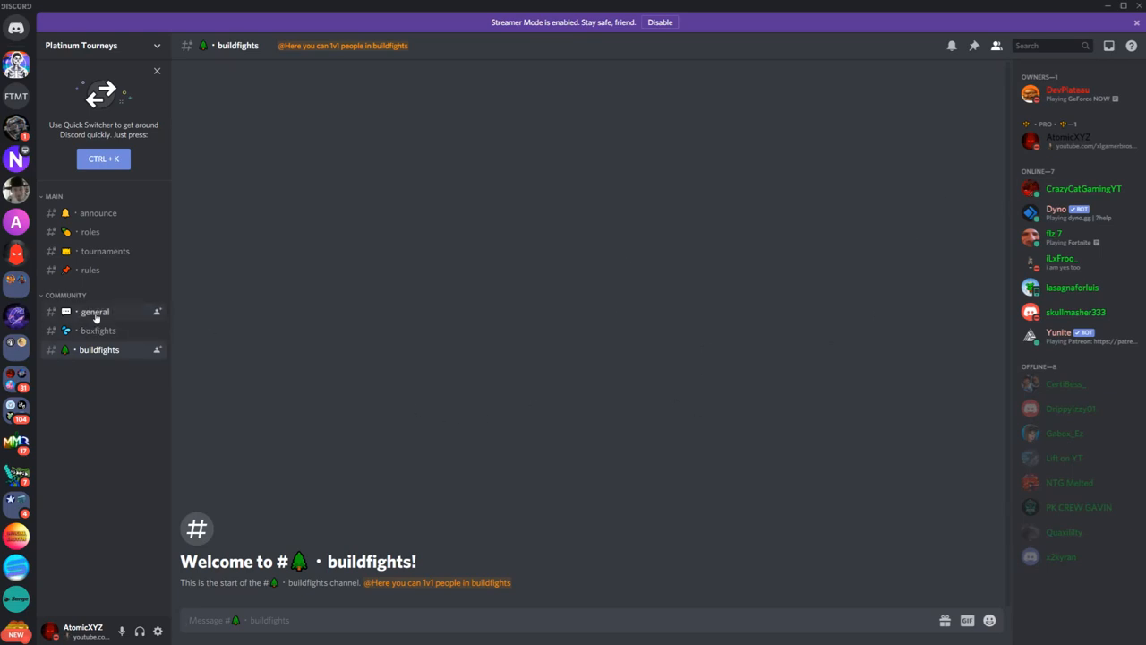
left_click(95, 311)
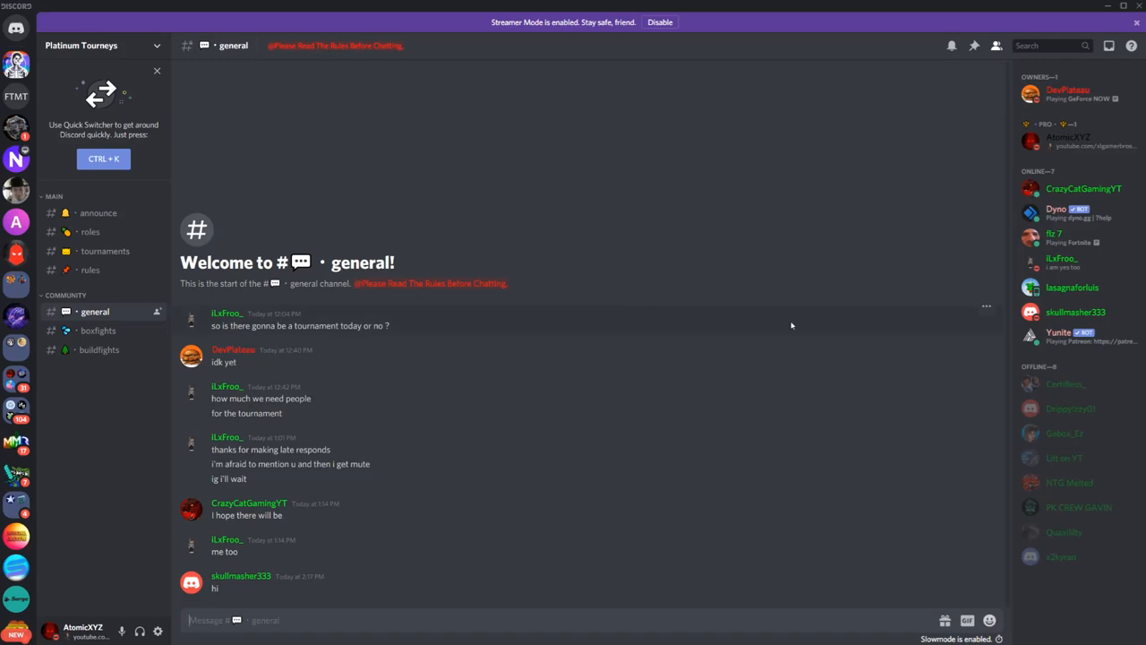
mouse_move(423, 398)
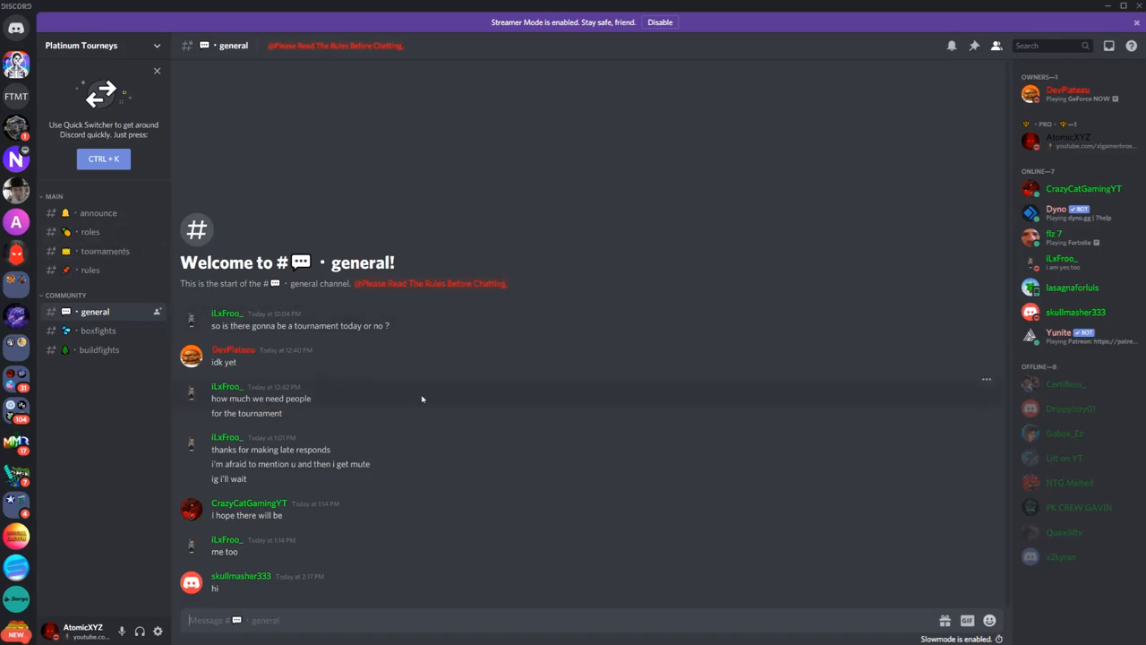
mouse_move(455, 337)
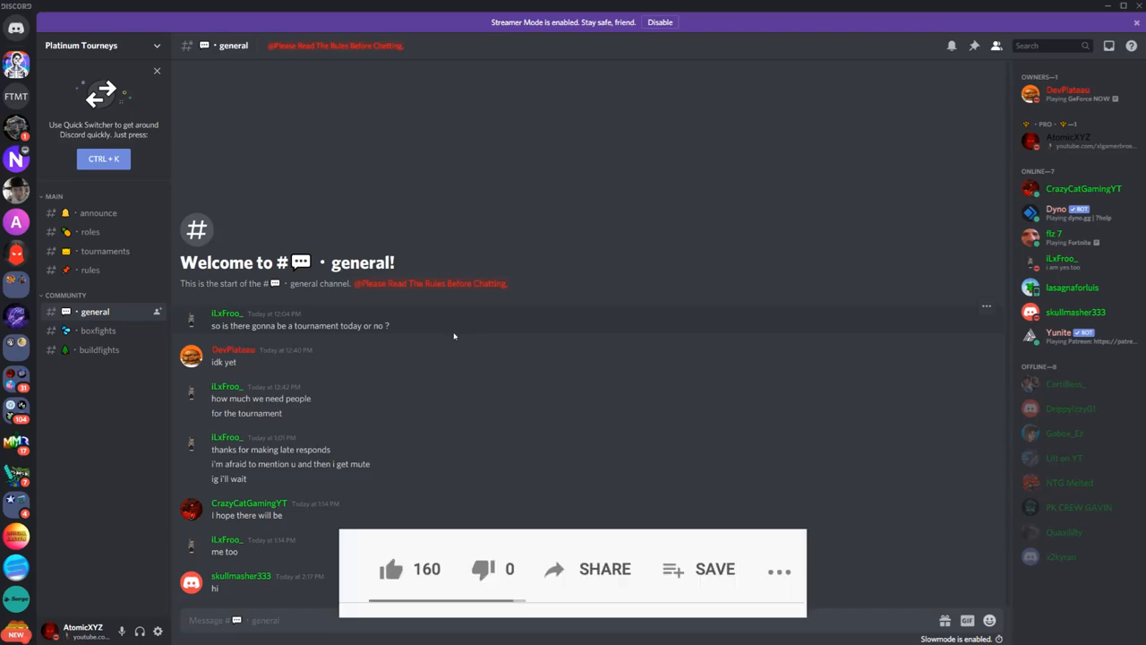
left_click(389, 569)
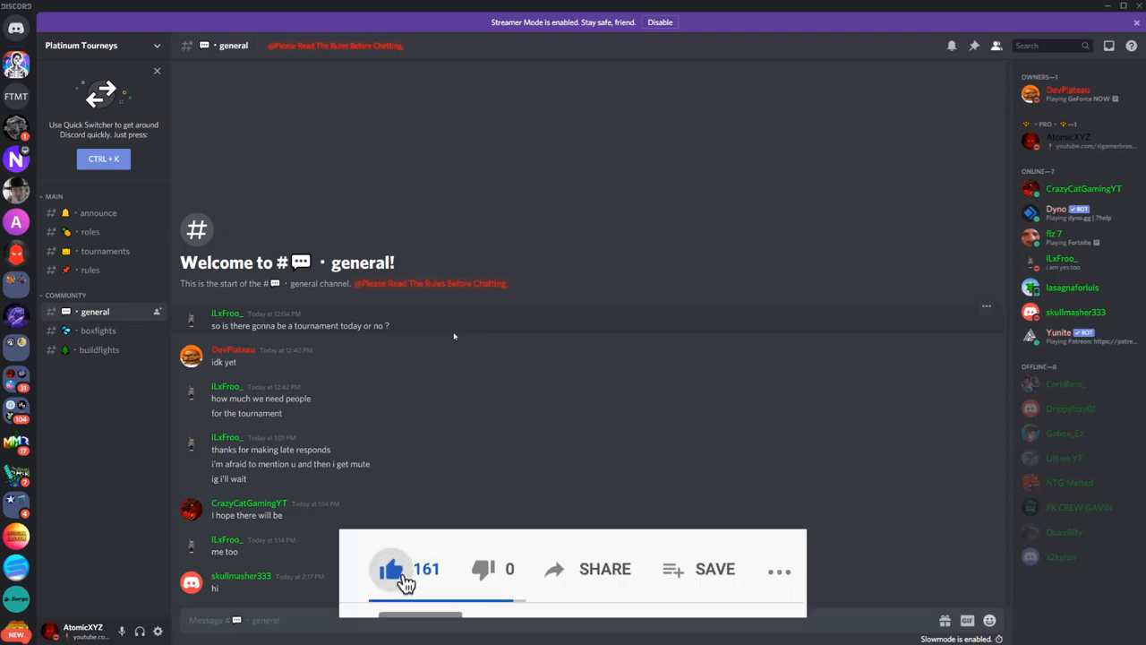